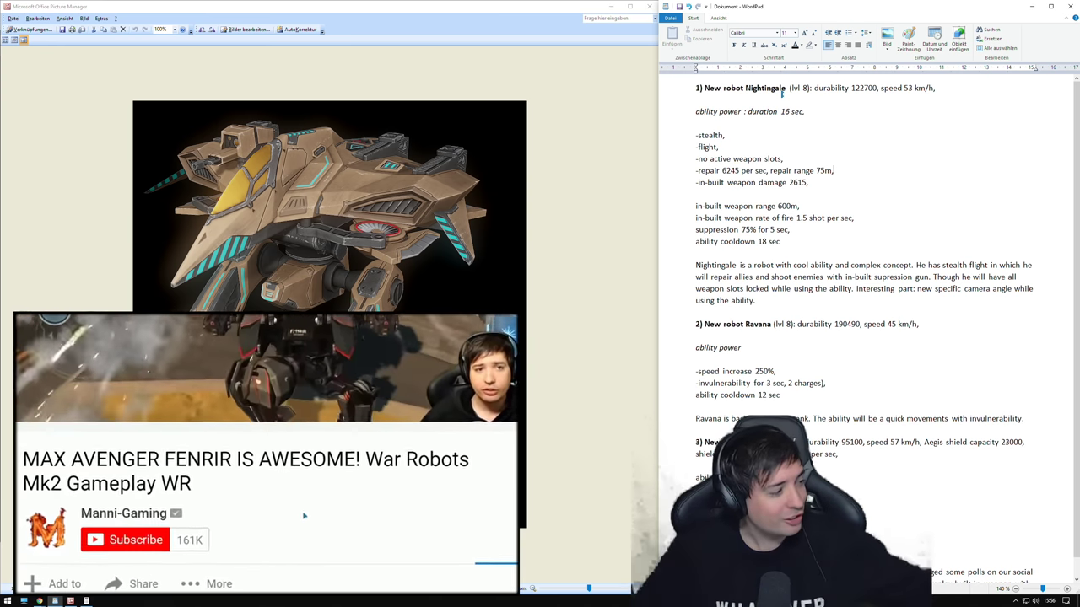
- Bring up Calculator from the taskbar beside the WordPad notes
click(124, 540)
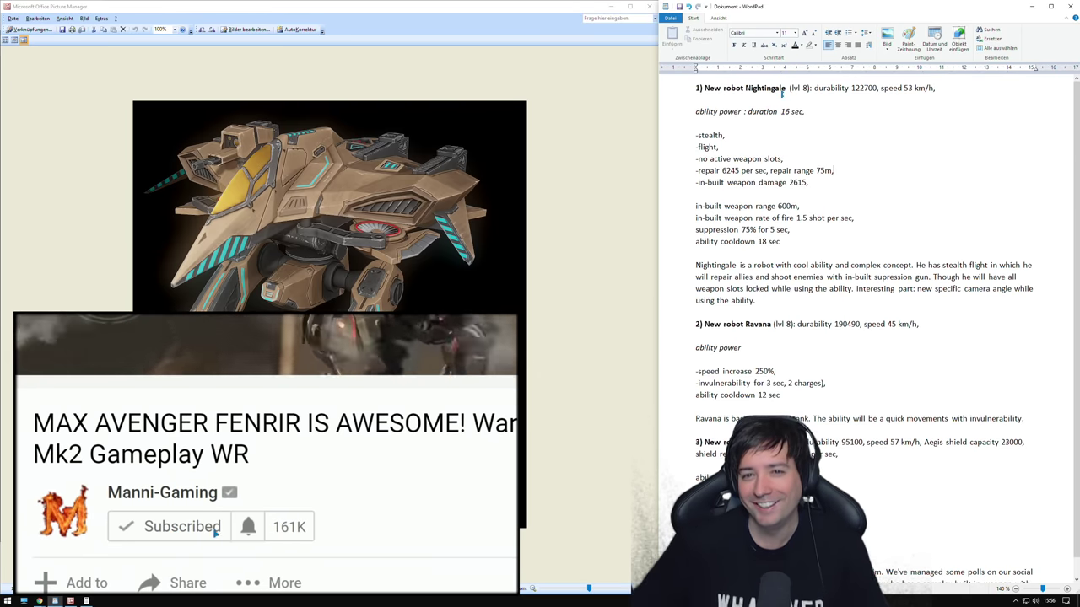
click(248, 526)
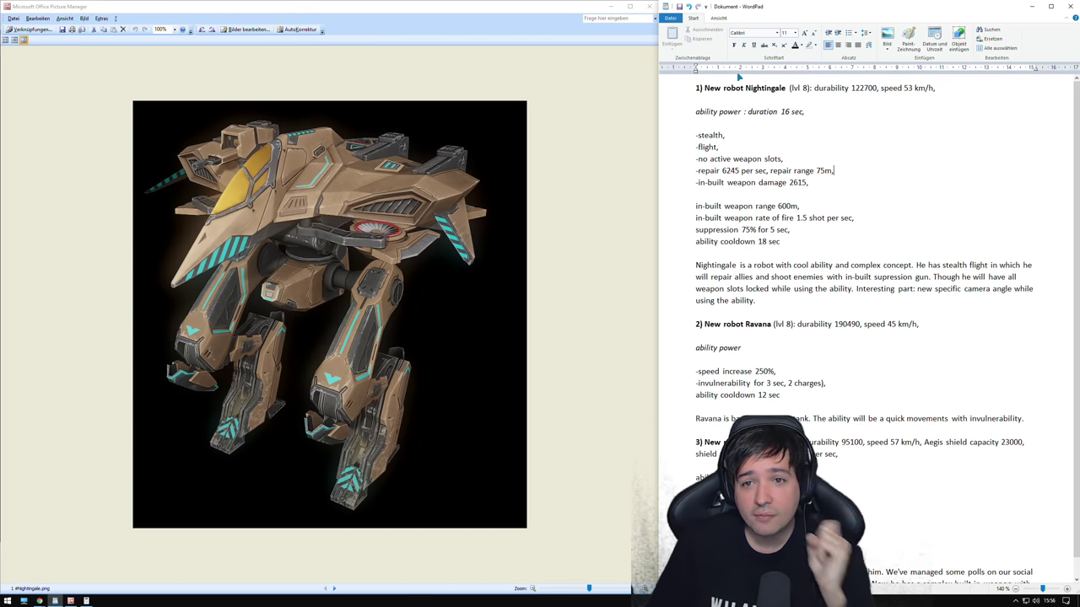
double_click(863, 87)
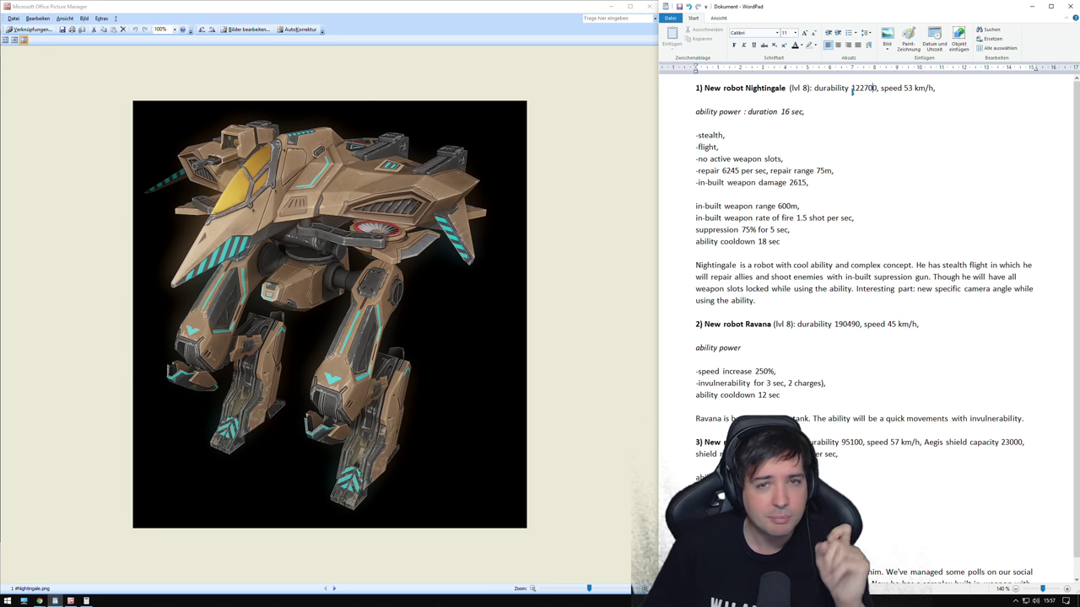
drag(881, 88, 935, 87)
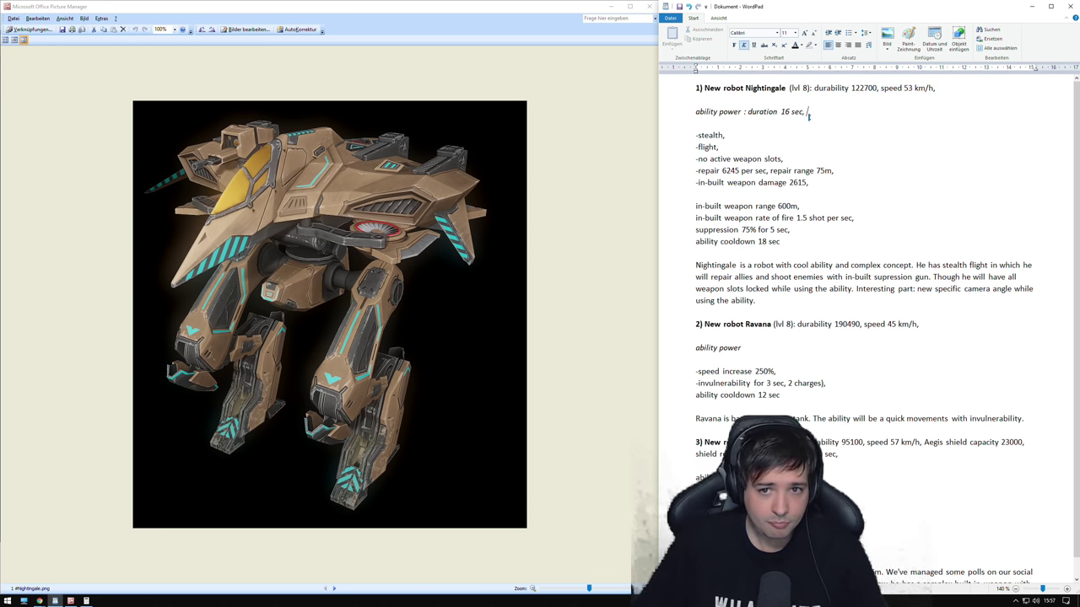
- Highlight the ability duration line and the 6245 repair value, computing 6245 × 16 = 99,920
drag(695, 111, 804, 111)
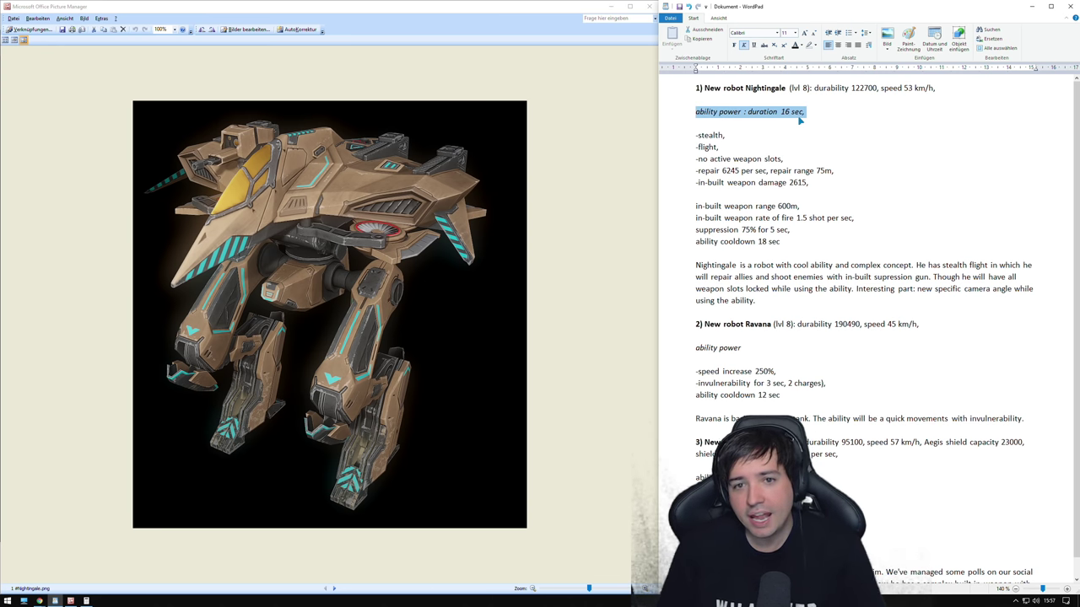
click(727, 135)
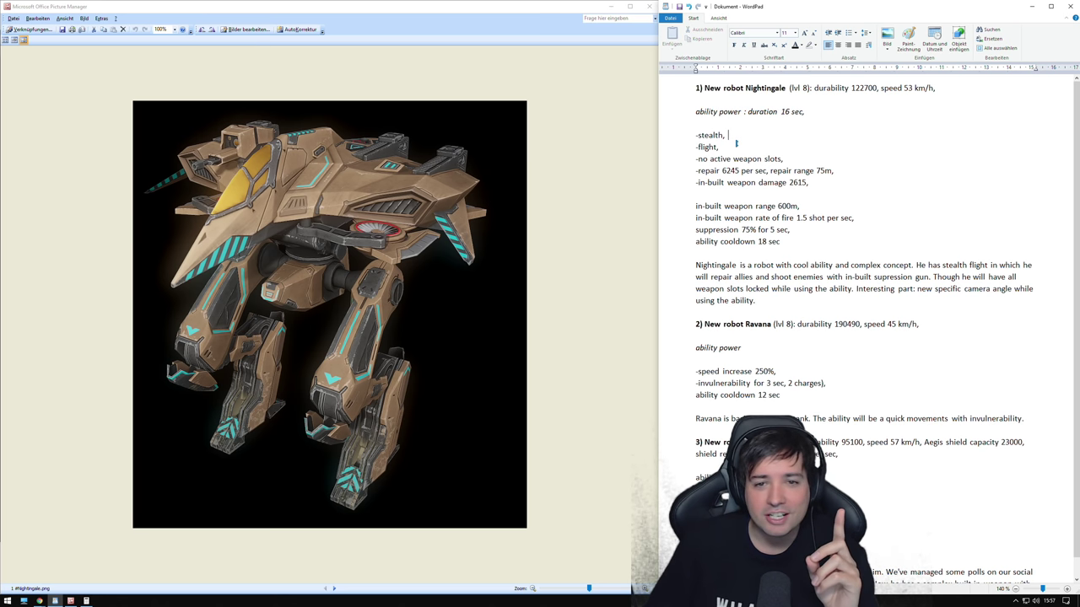
drag(695, 111, 805, 111)
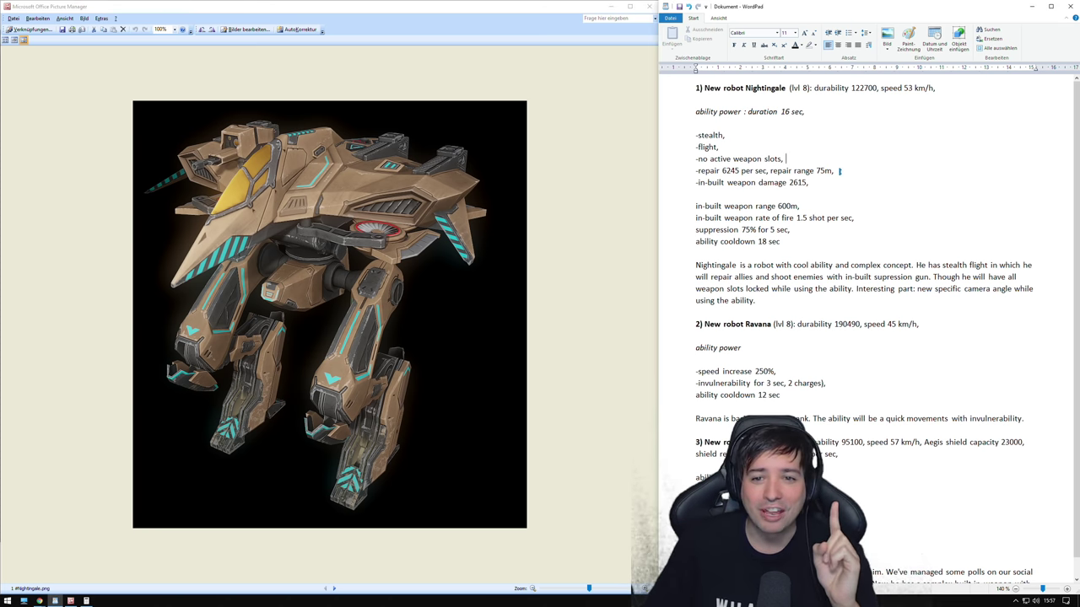
drag(695, 171, 834, 170)
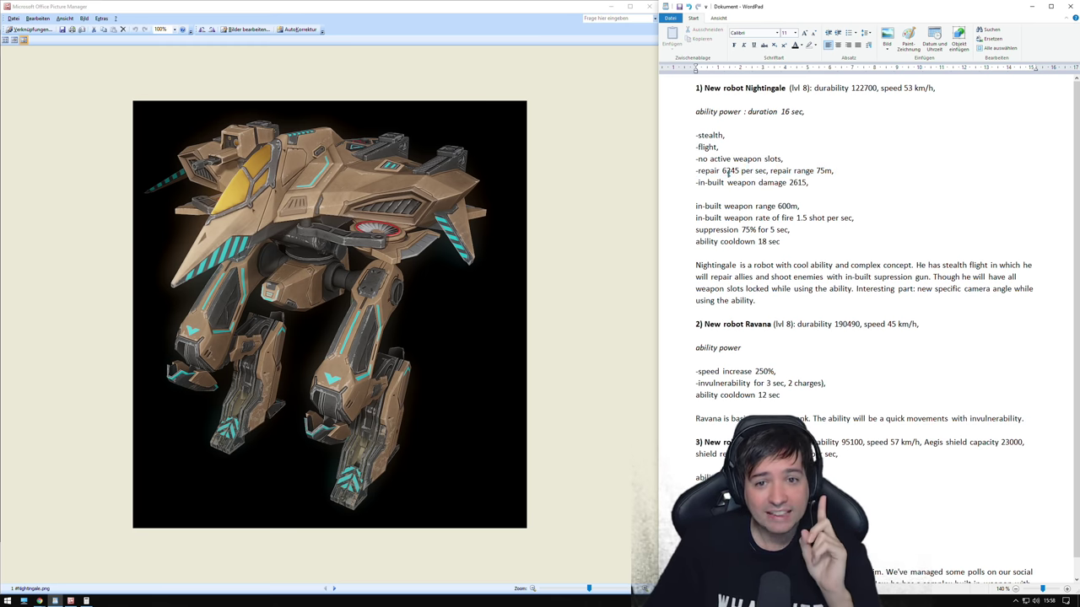
double_click(729, 170)
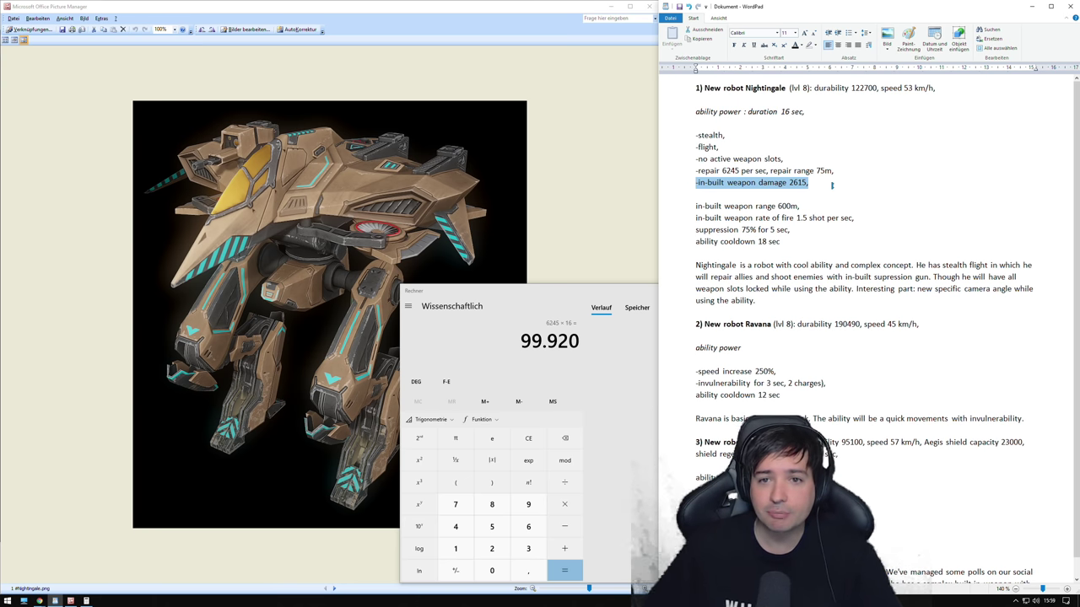
- Compute 16 × 1.5 = 24 shots and highlight the 2615 weapon damage value
click(810, 183)
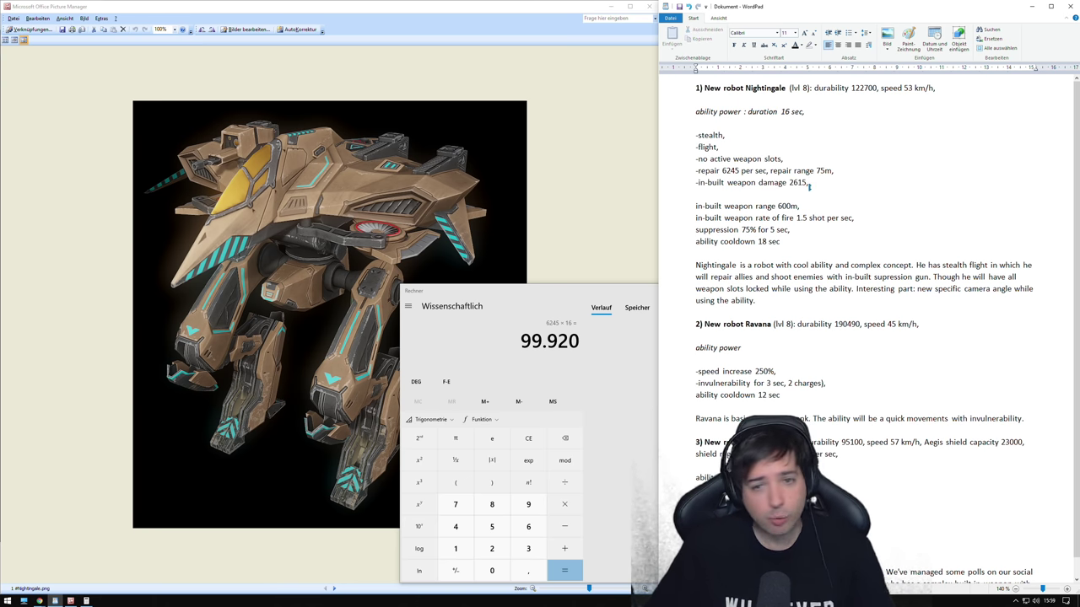
double_click(798, 183)
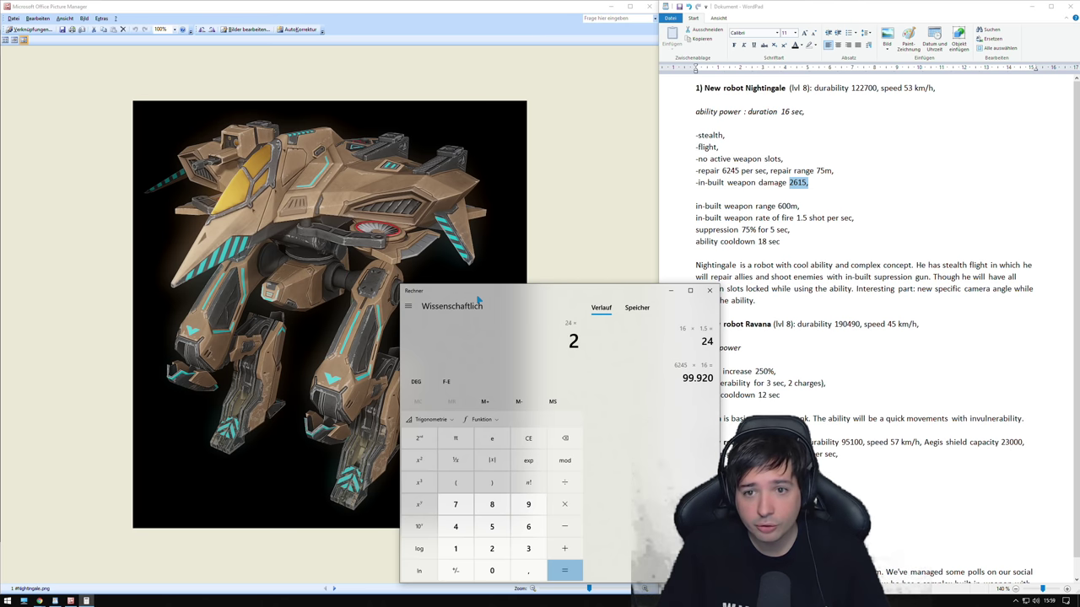
- Close Calculator after getting 24 × 2615 = 62,760 total weapon damage
click(563, 570)
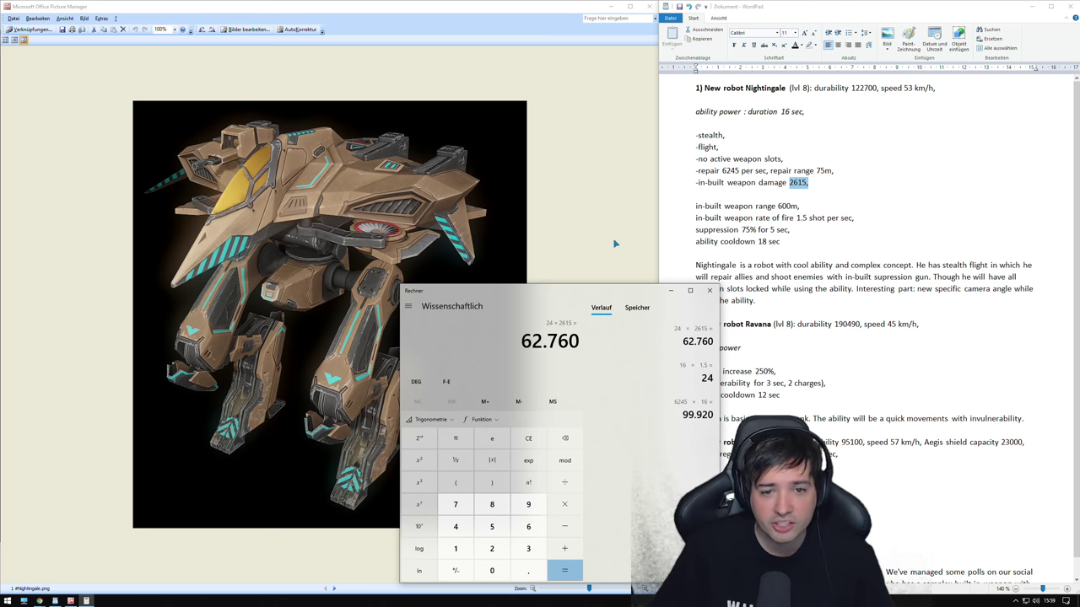
mouse_move(621, 268)
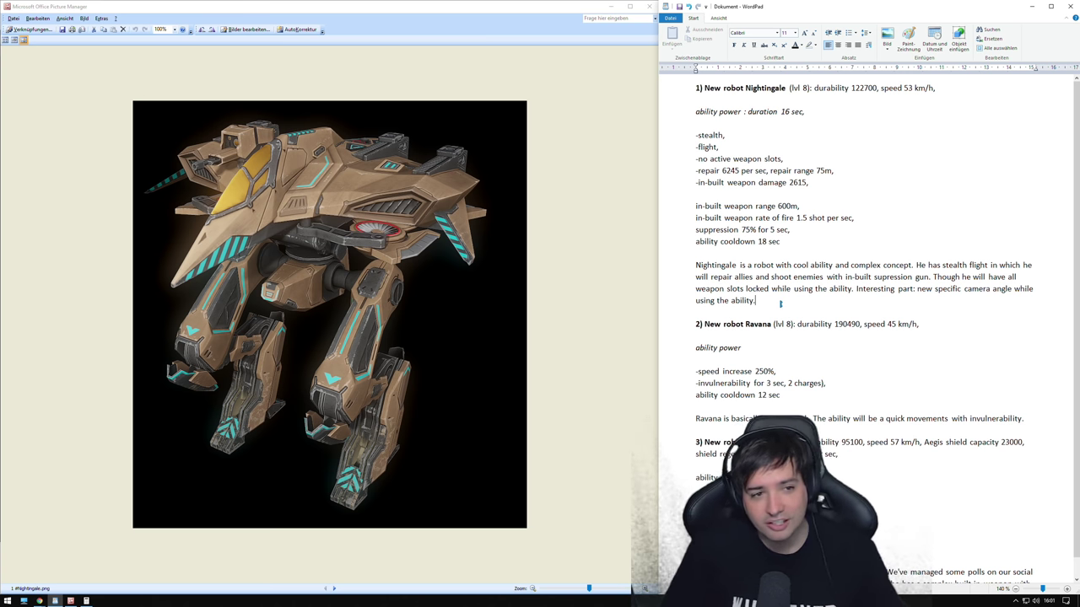
drag(695, 88, 757, 301)
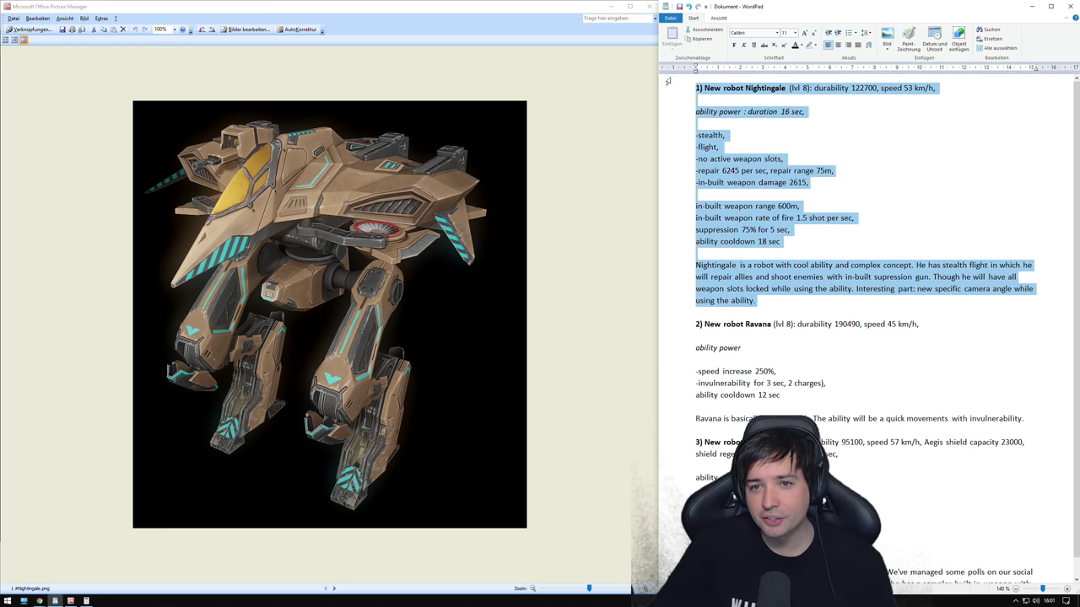
click(756, 301)
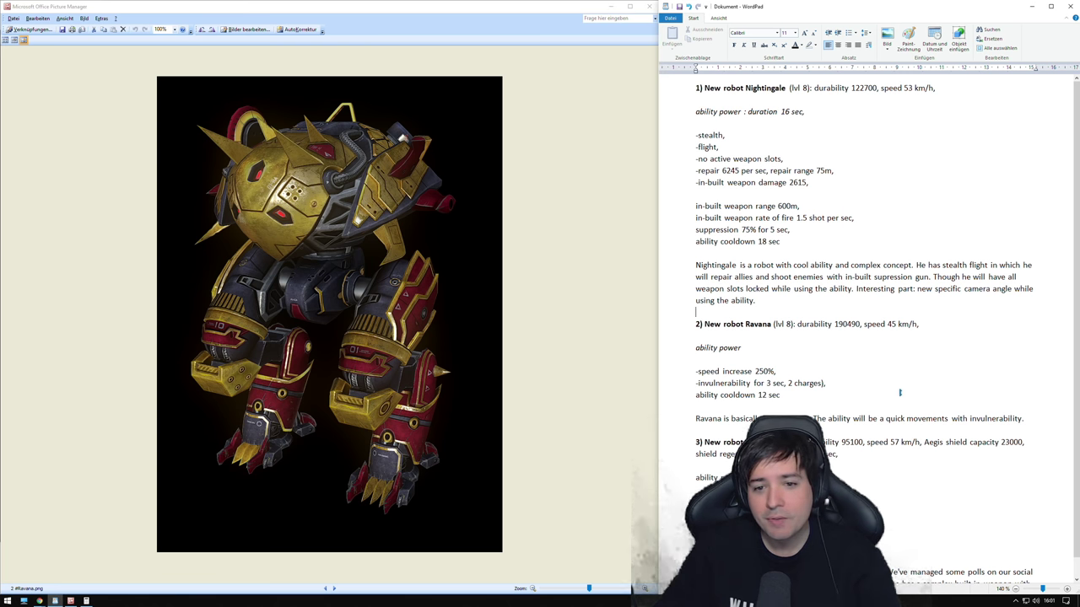
scroll(down, 3)
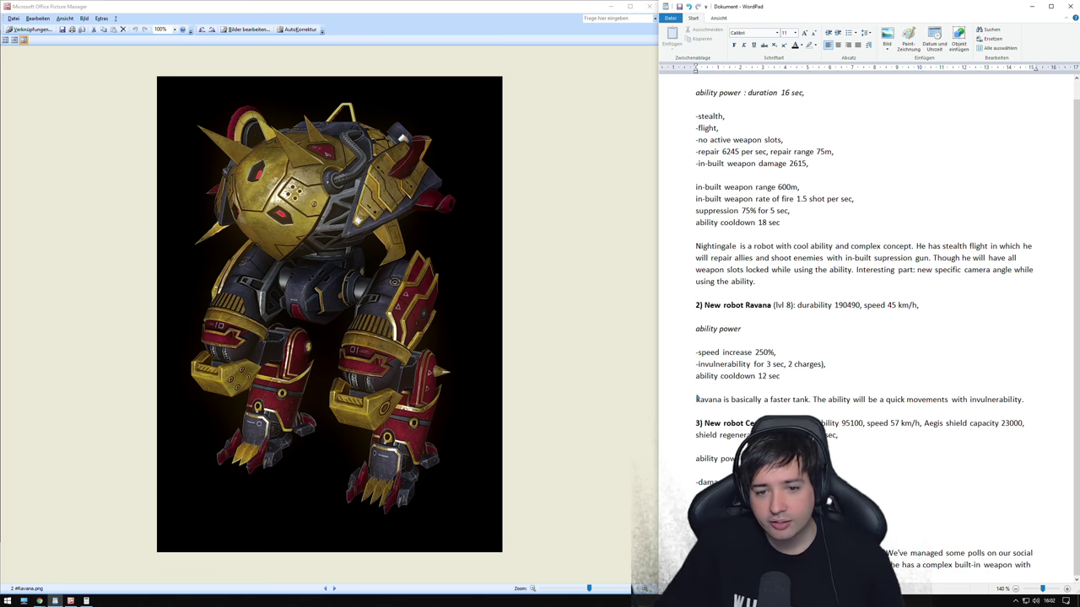
drag(696, 399, 1023, 399)
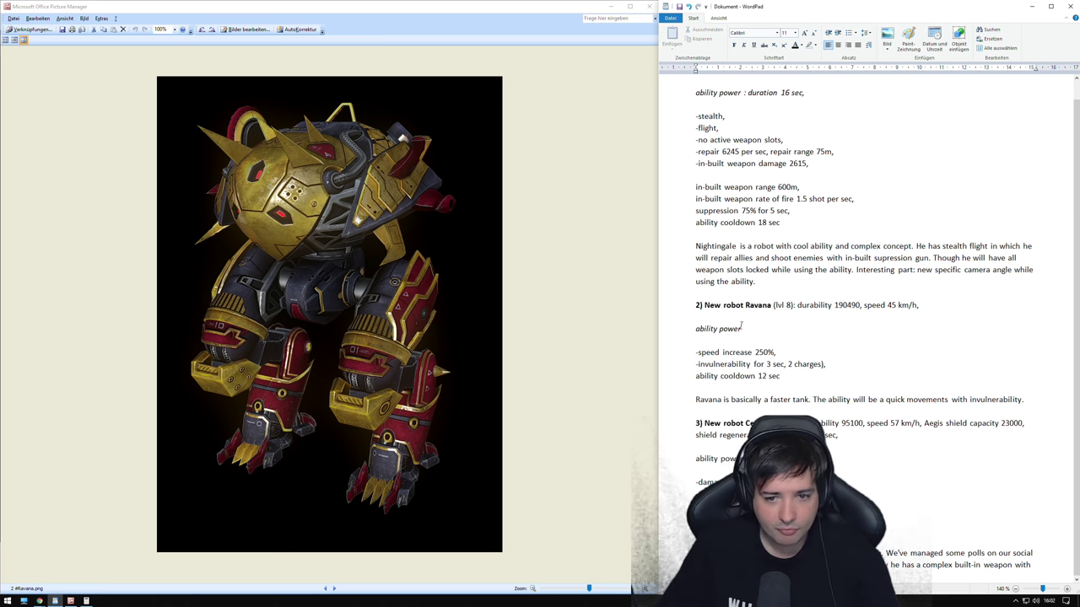
drag(699, 352, 776, 352)
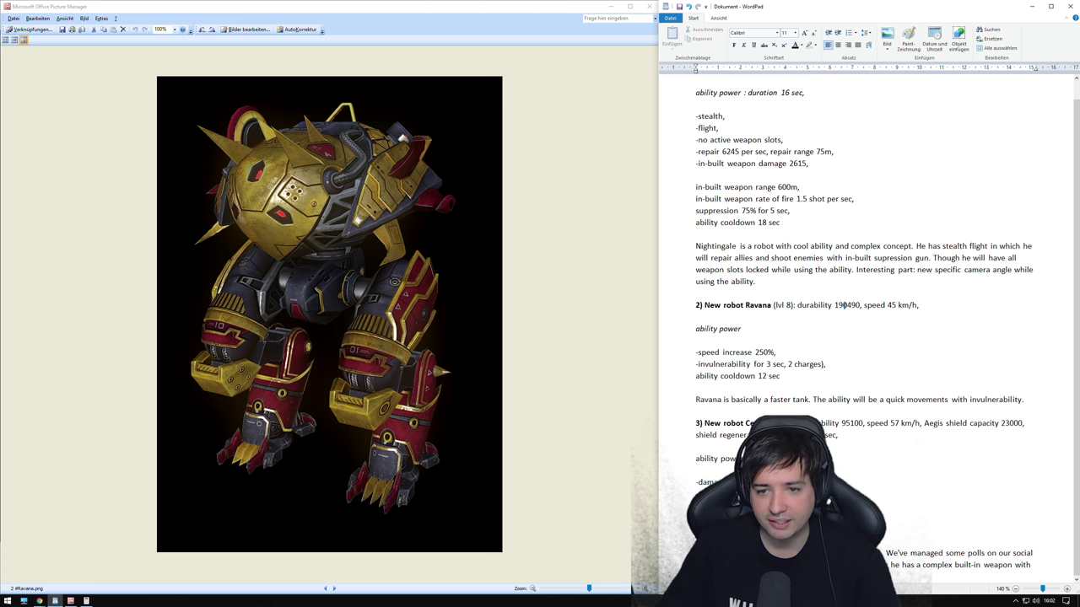
double_click(847, 305)
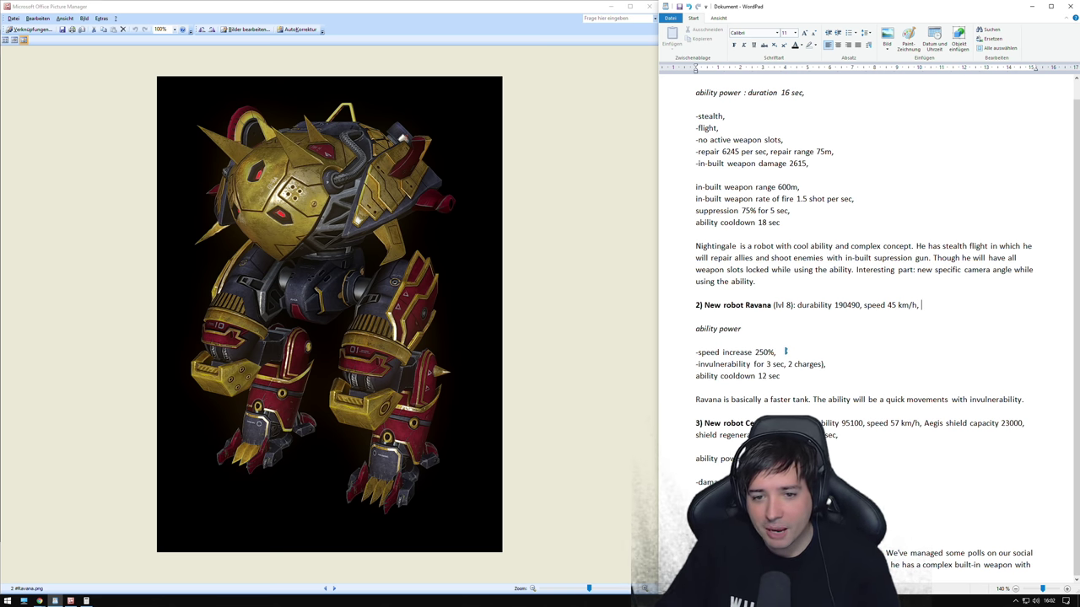
drag(695, 352, 774, 352)
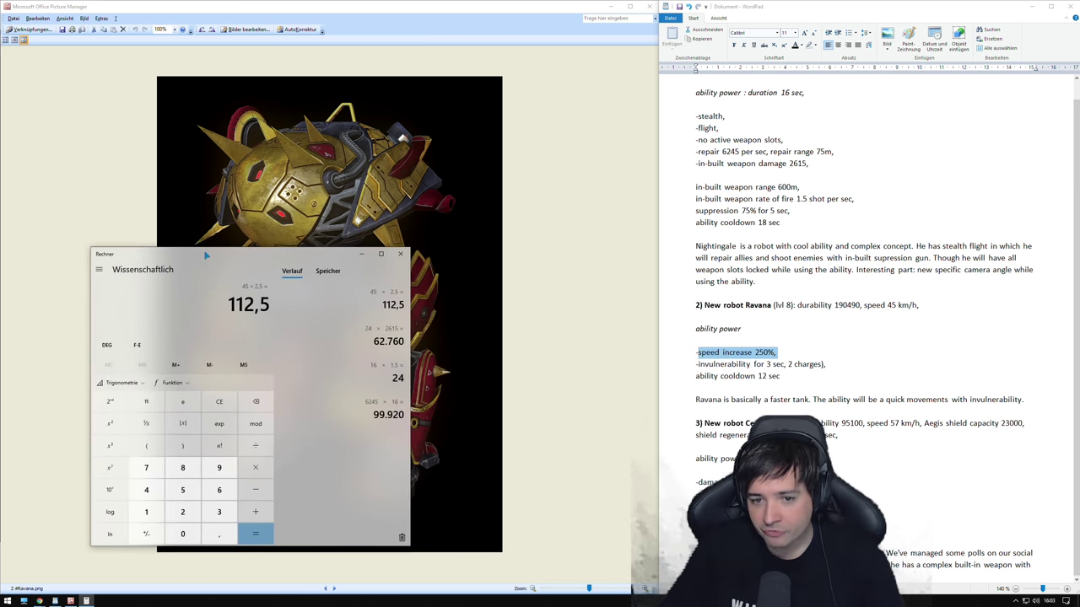
- Compute 45 × 2.5 = 112.5, reselect the speed and invulnerability lines, then hide Calculator
drag(206, 254, 466, 300)
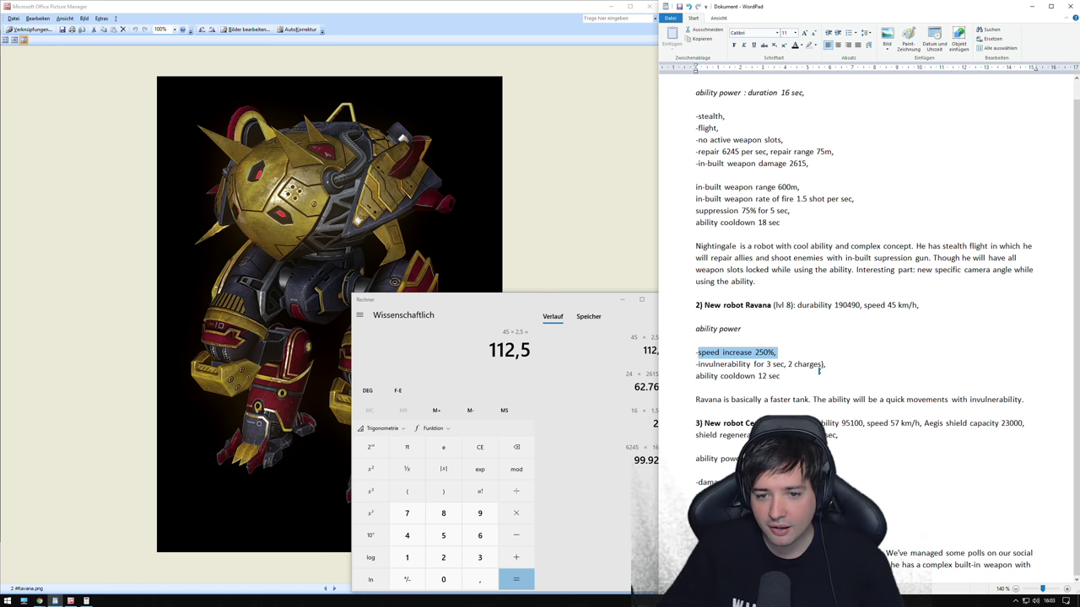
mouse_move(558, 311)
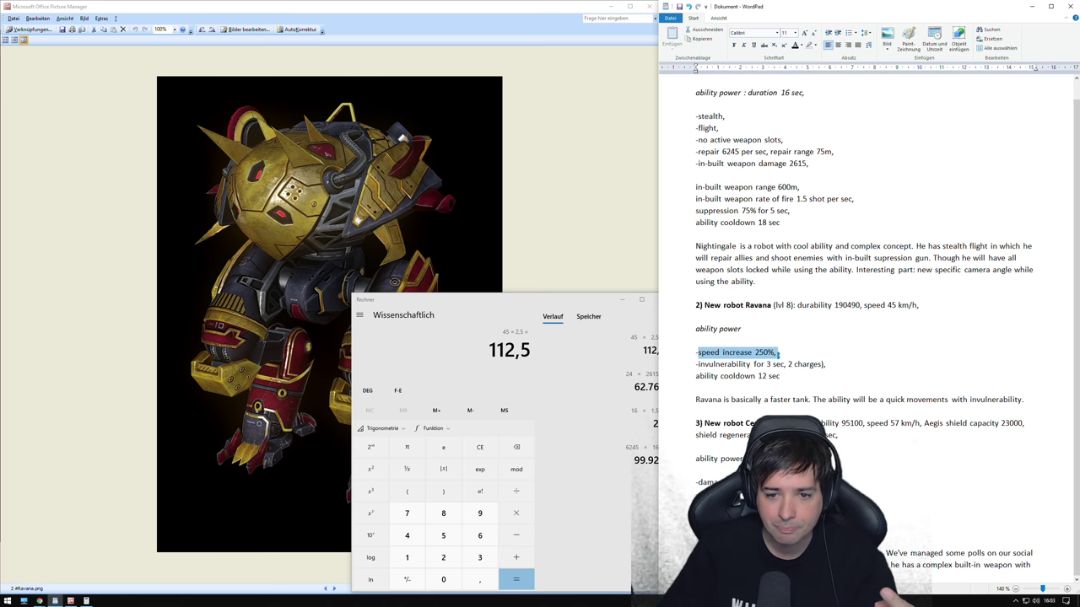
triple_click(736, 375)
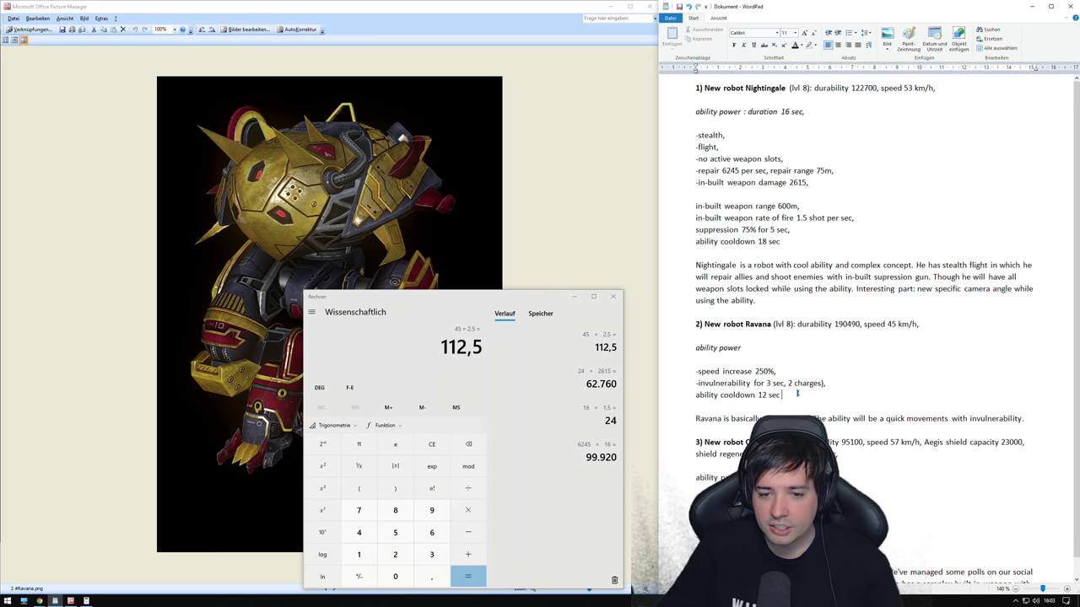
triple_click(740, 395)
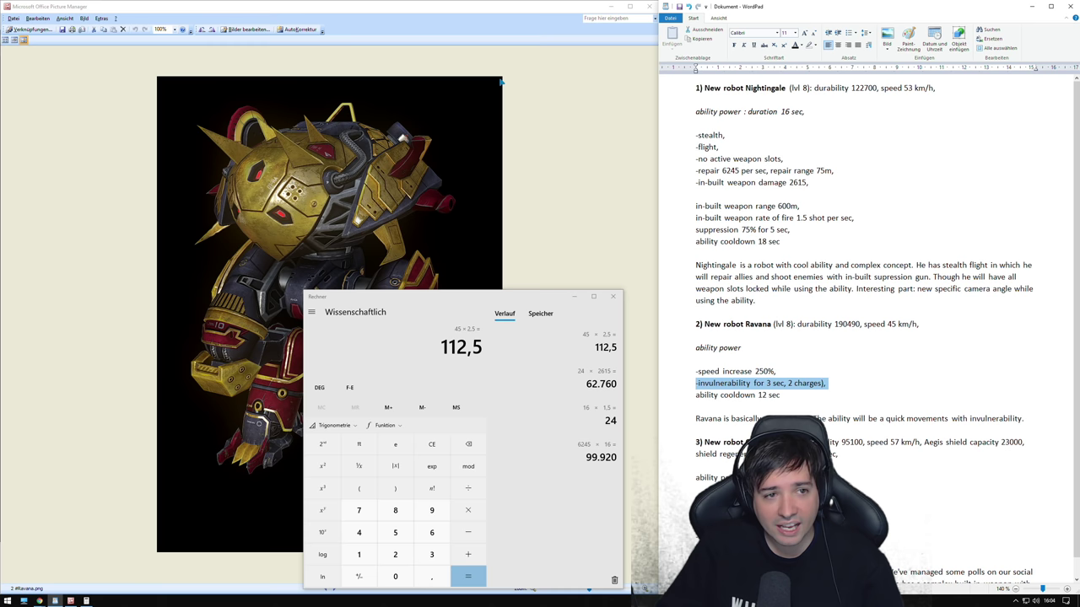
click(613, 296)
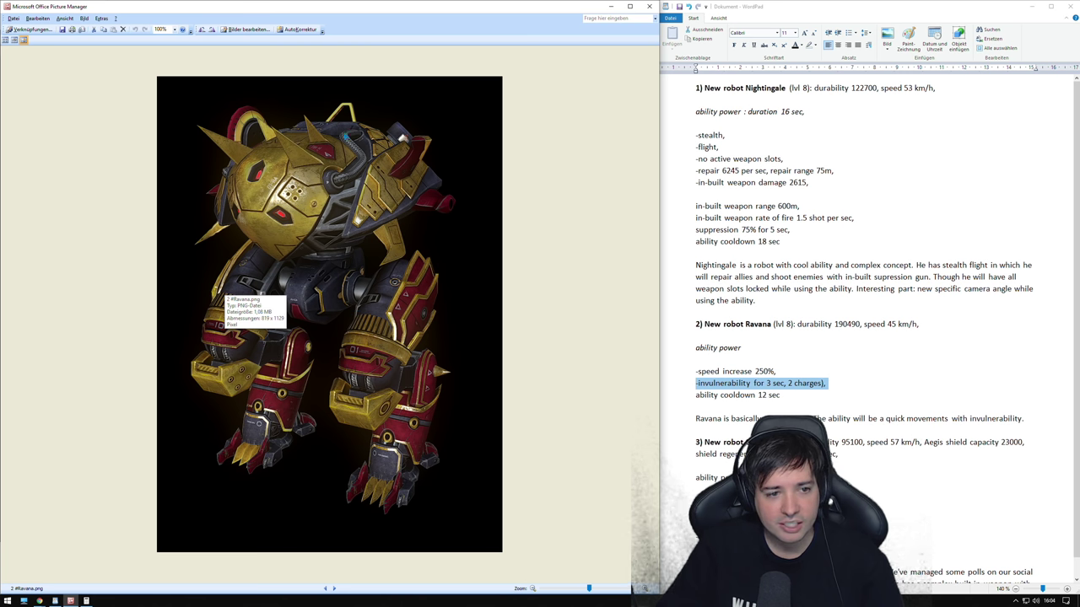
mouse_move(564, 265)
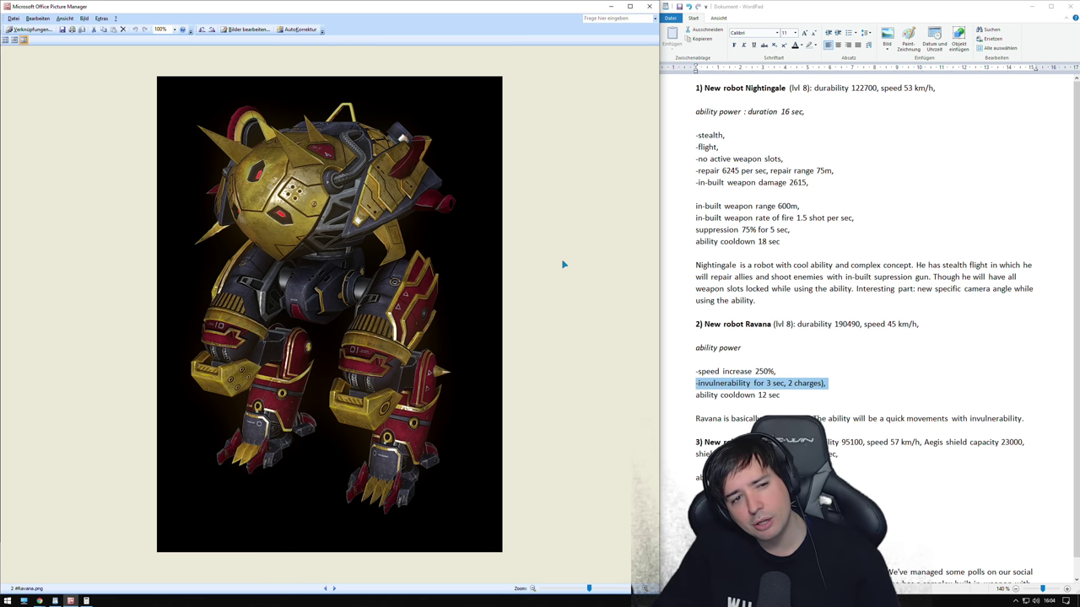
mouse_move(531, 249)
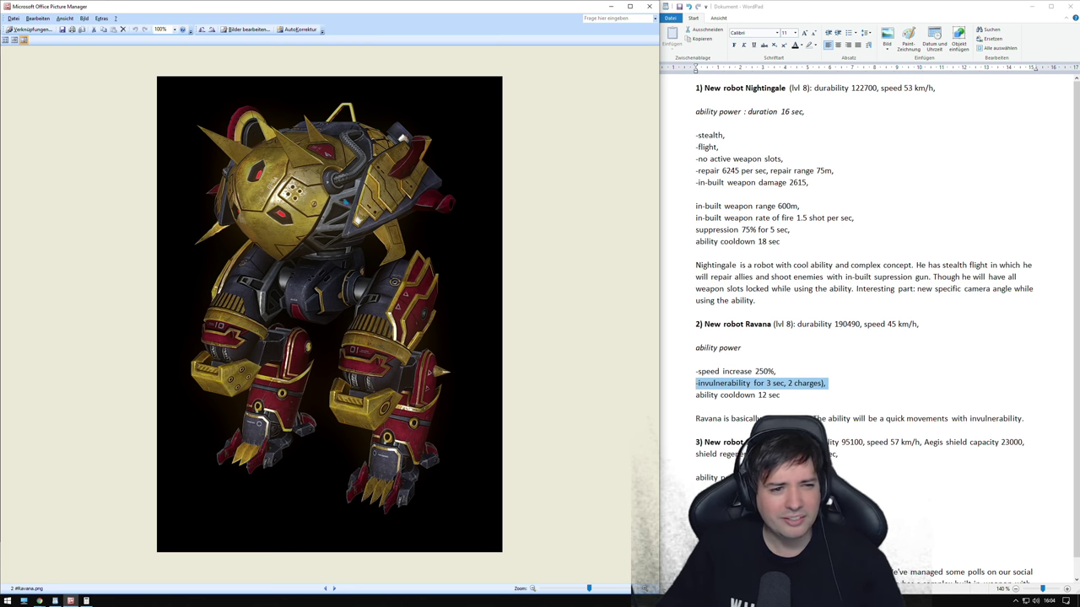
mouse_move(576, 205)
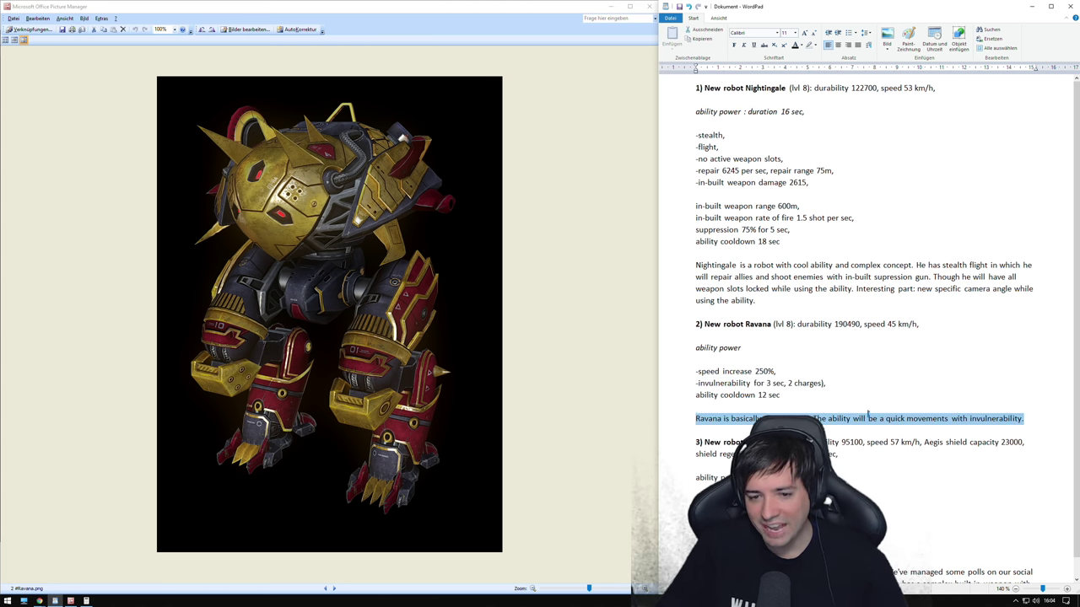
drag(1025, 418, 696, 324)
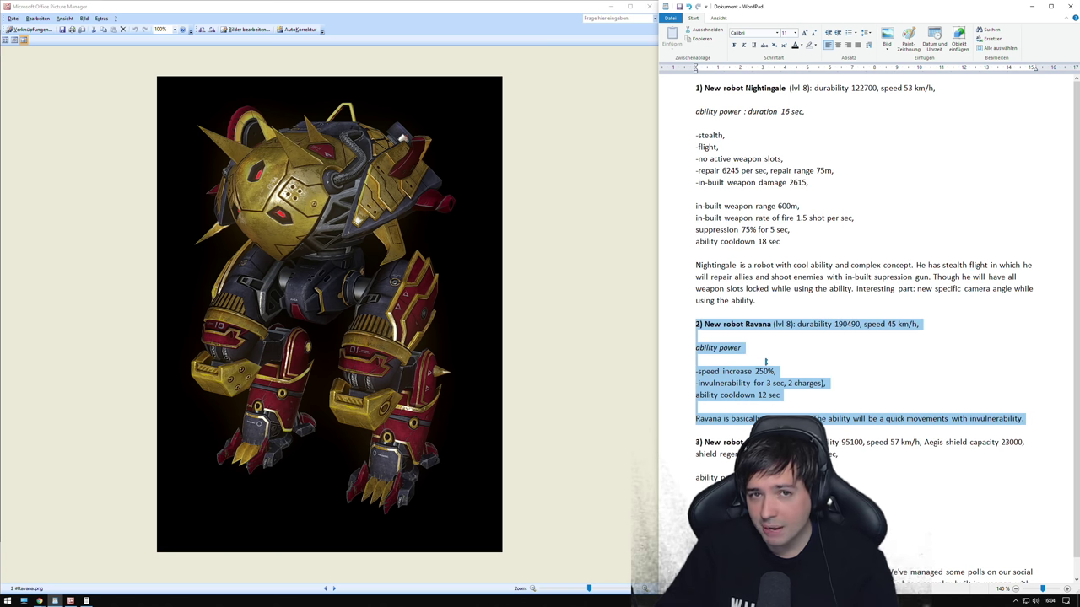
click(885, 392)
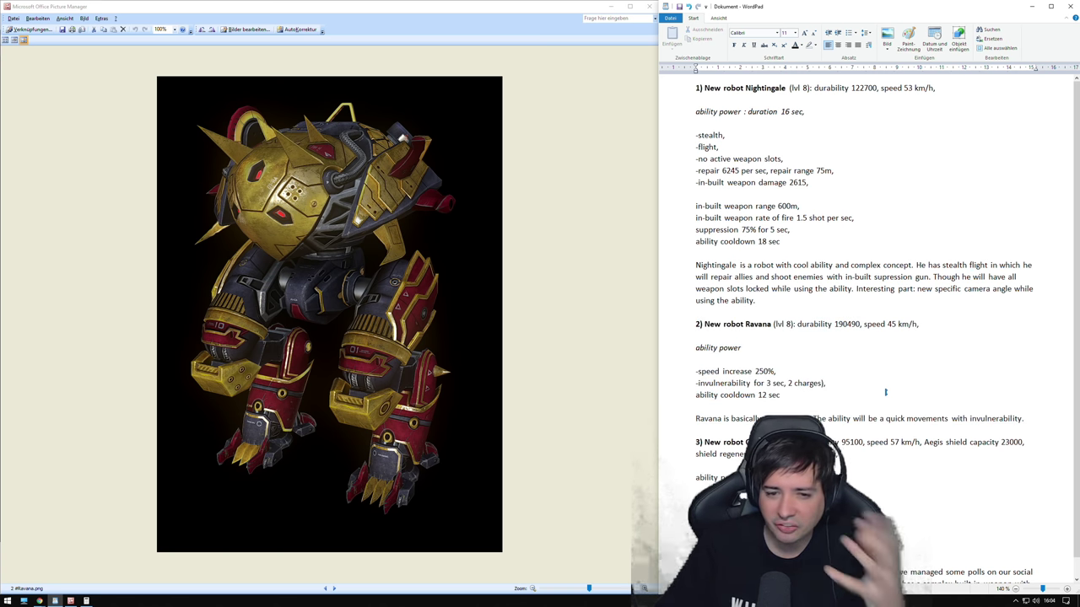
mouse_move(422, 253)
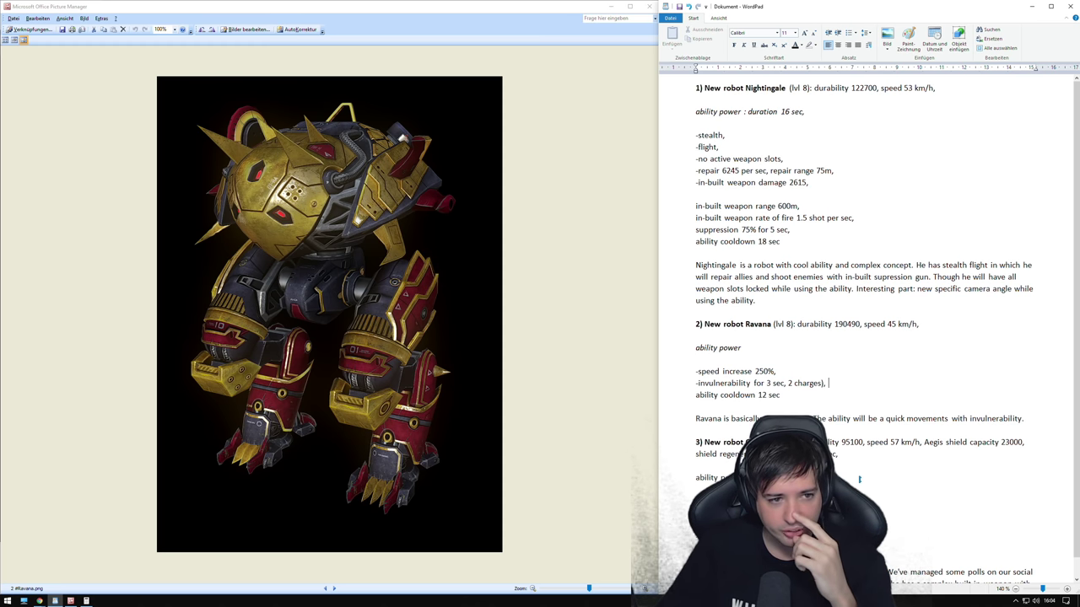
scroll(down, 3)
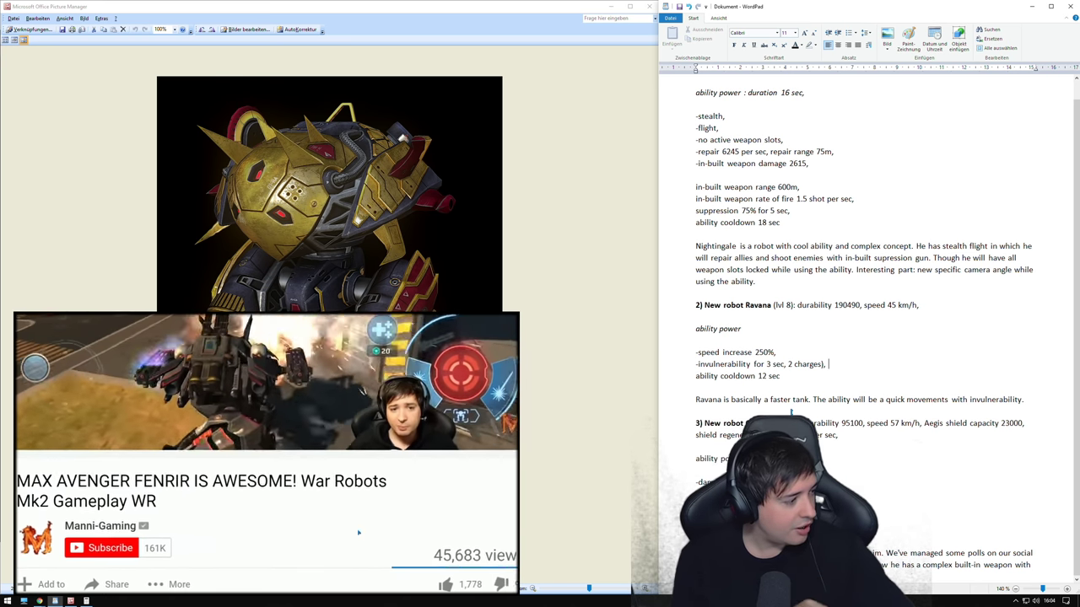
click(110, 547)
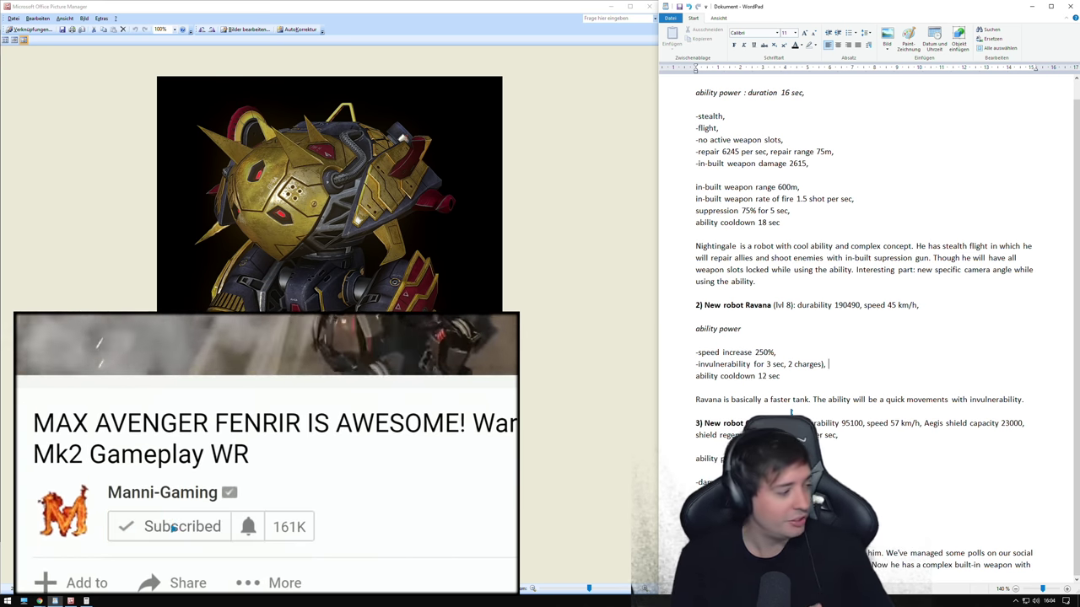
click(248, 527)
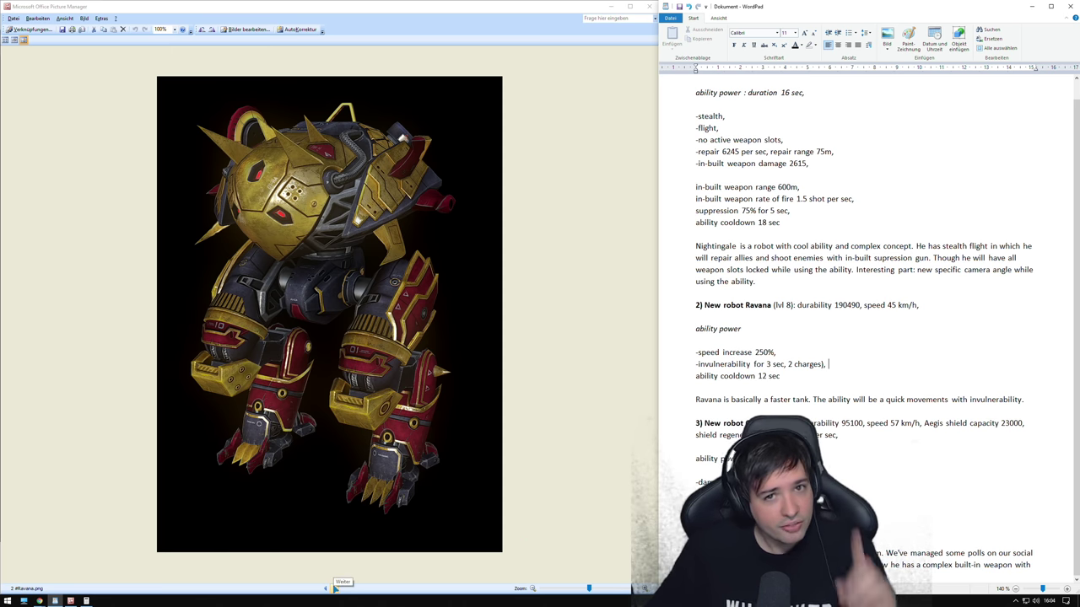
click(342, 582)
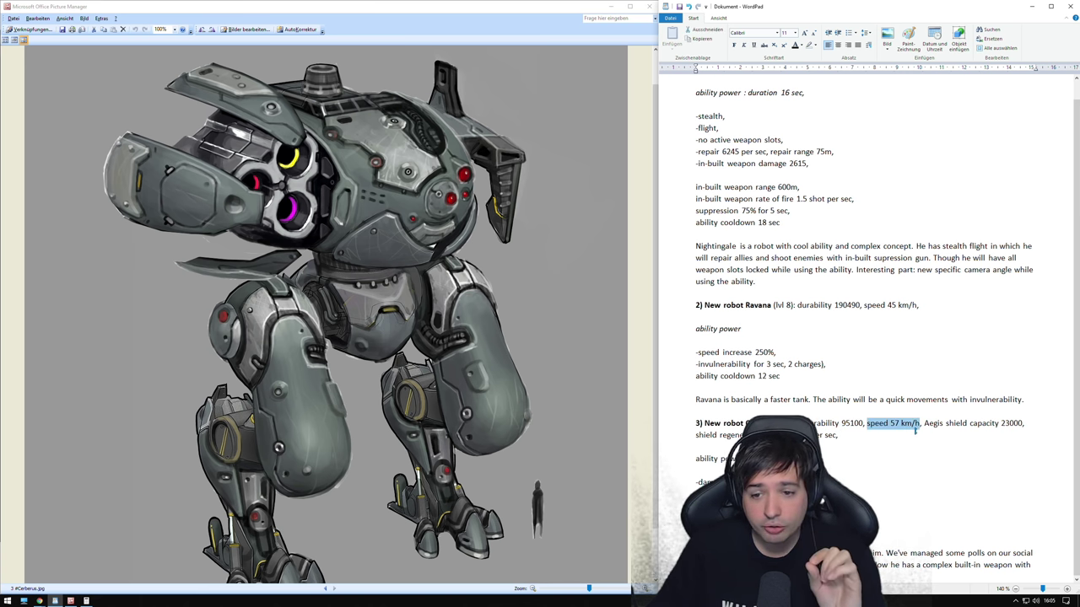
- Highlight the Cerberus speed value in the WordPad notes
drag(919, 424, 831, 435)
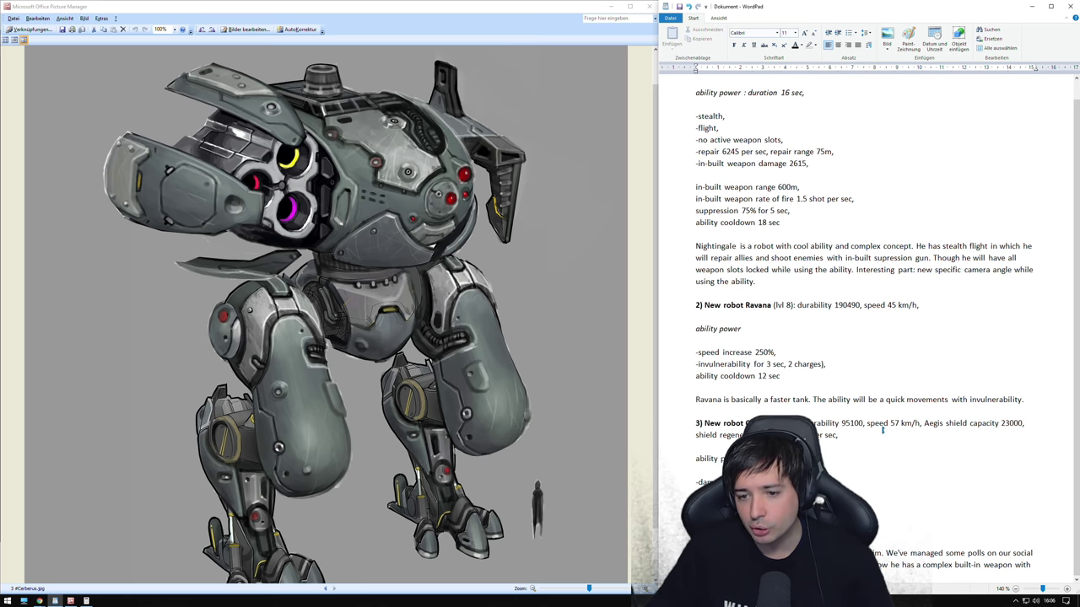
double_click(852, 423)
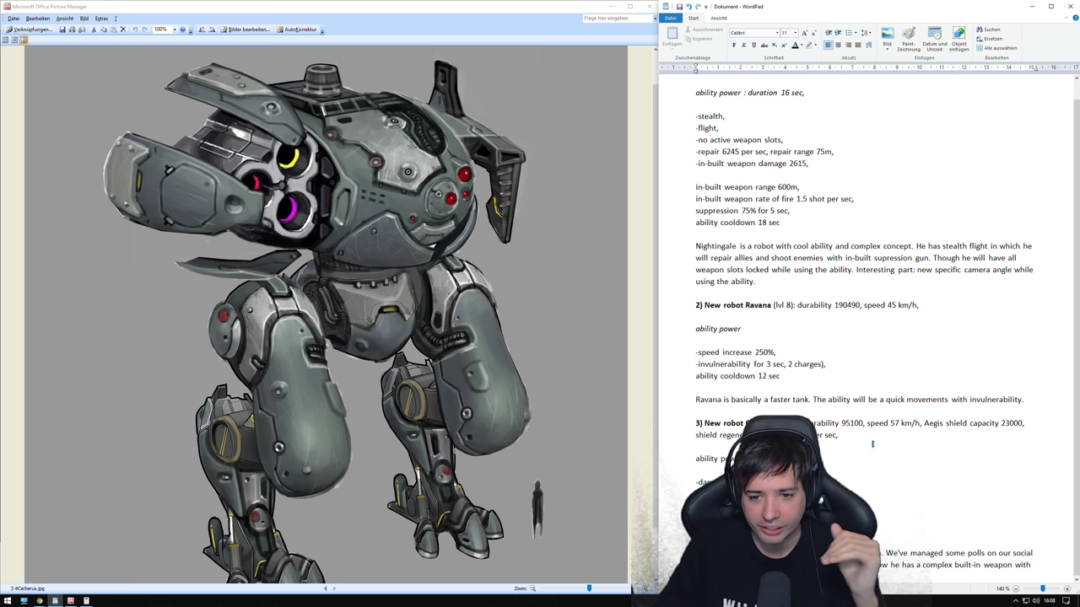
double_click(851, 422)
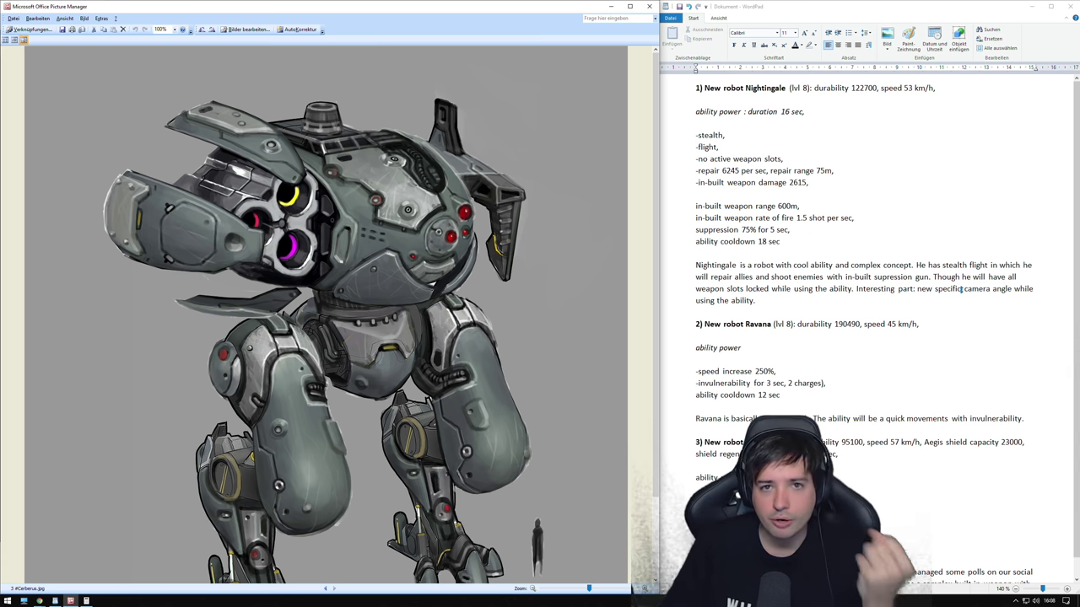
- Scroll down through the robot notes while Nightingale's image returns
scroll(down, 3)
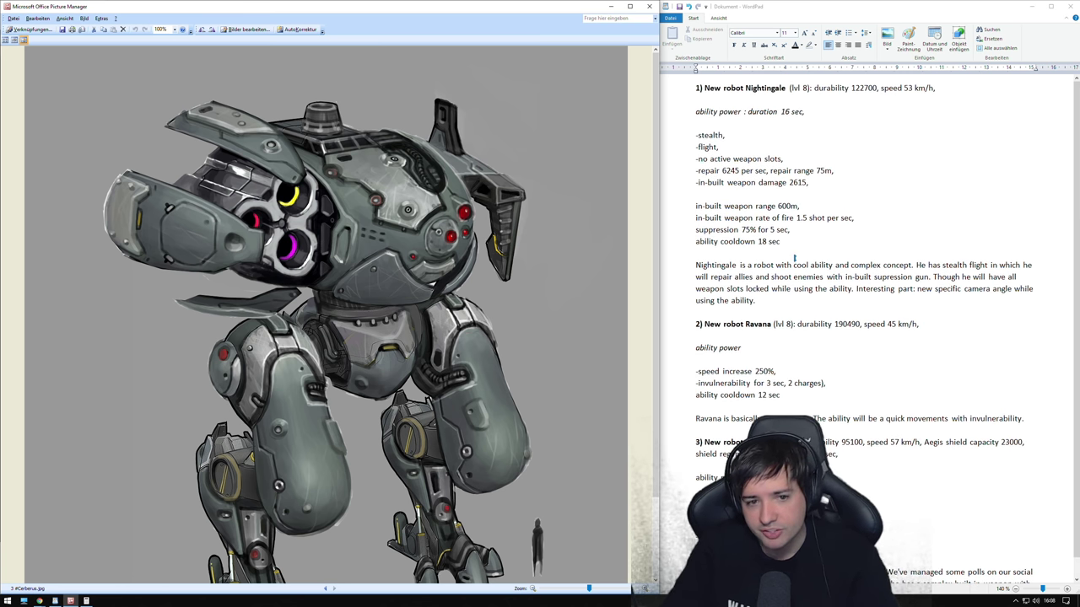
scroll(down, 3)
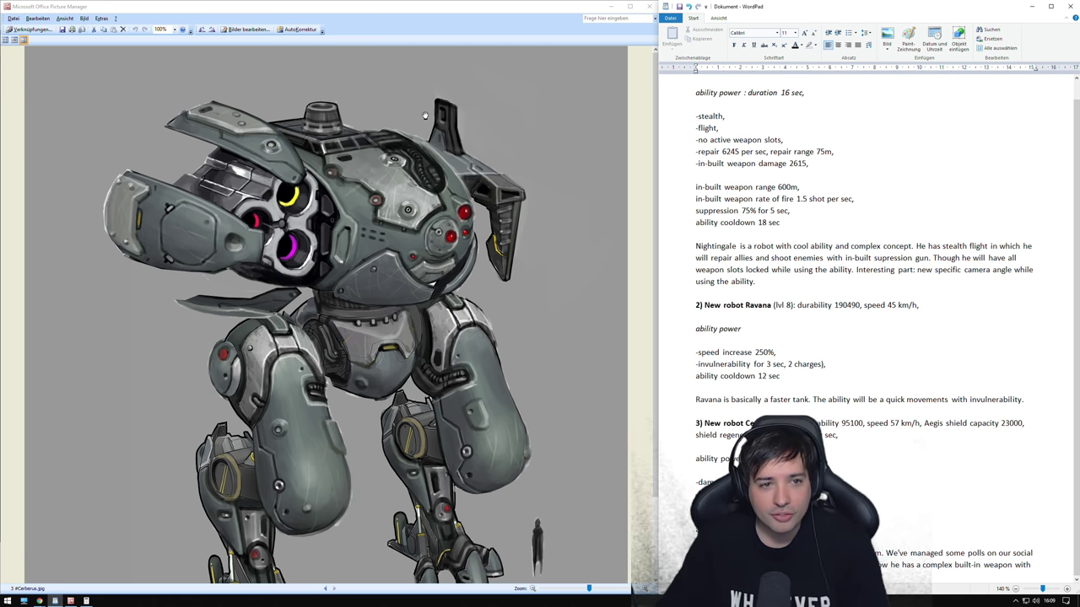
mouse_move(607, 239)
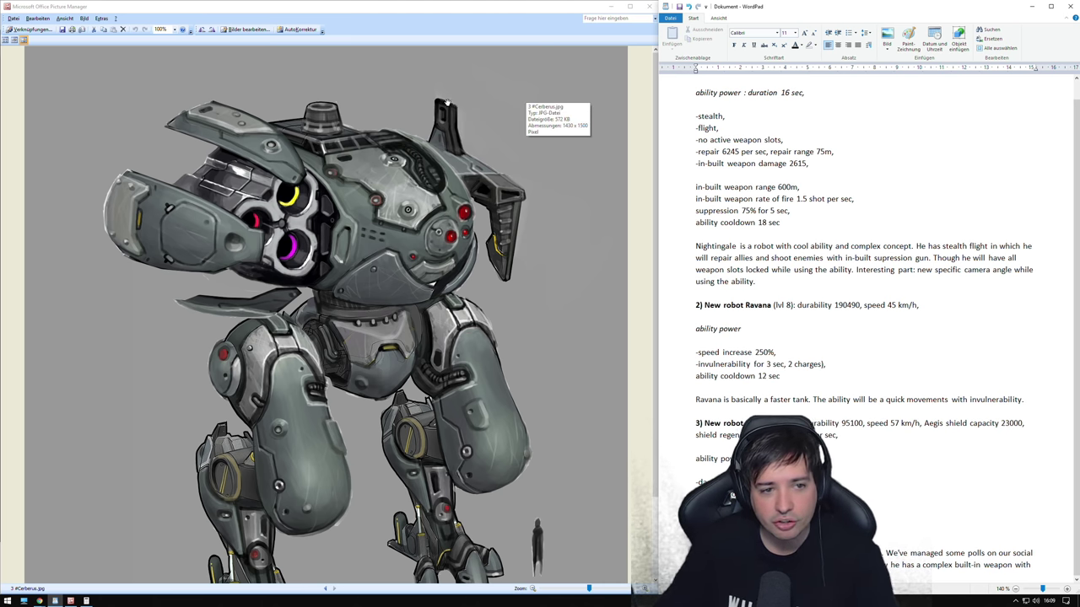
mouse_move(480, 131)
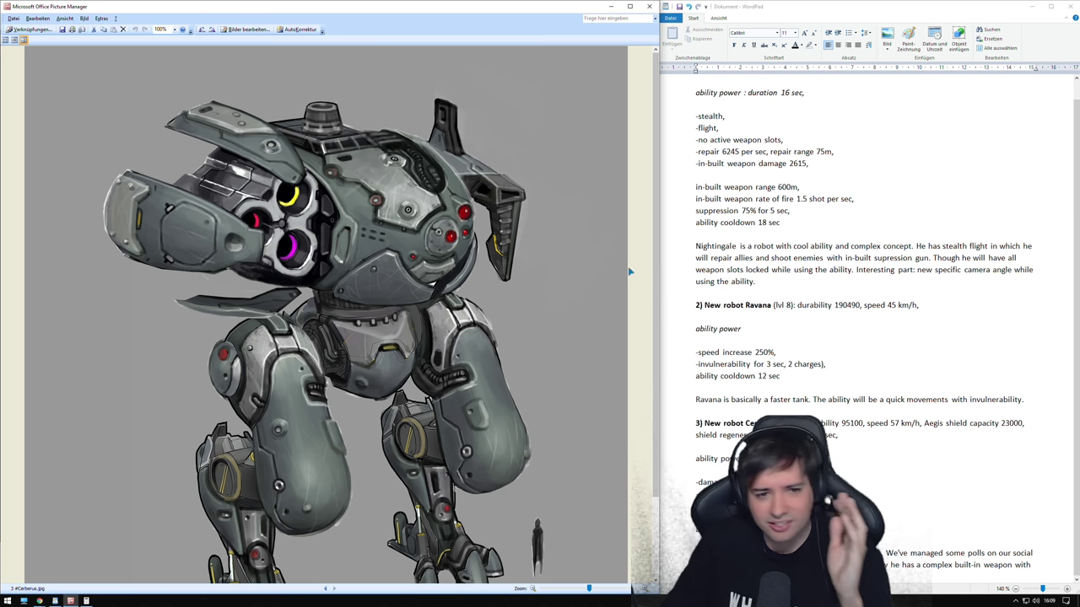
mouse_move(536, 321)
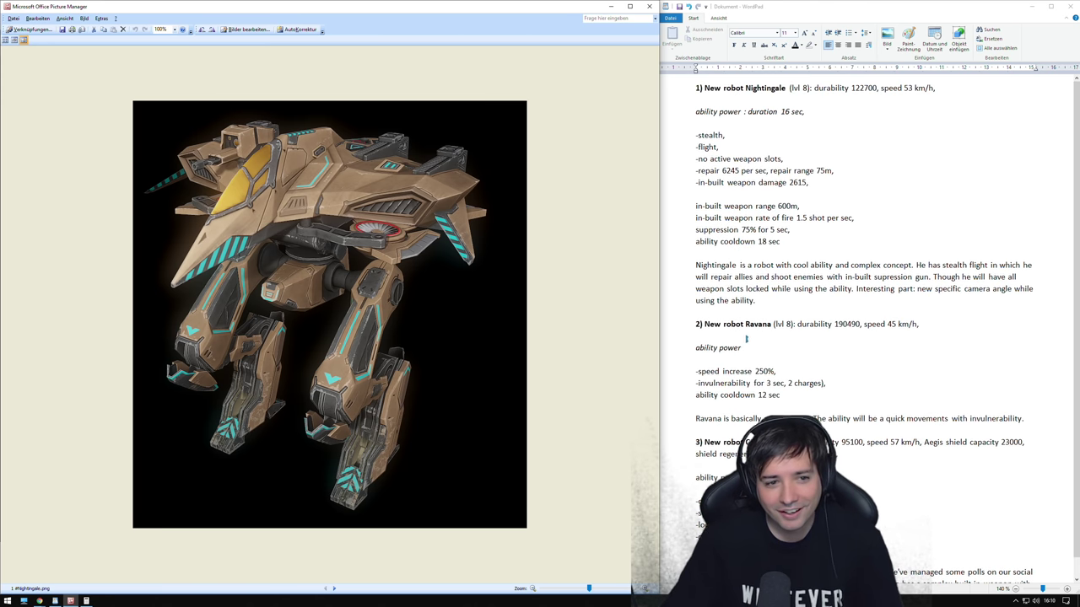
scroll(down, 3)
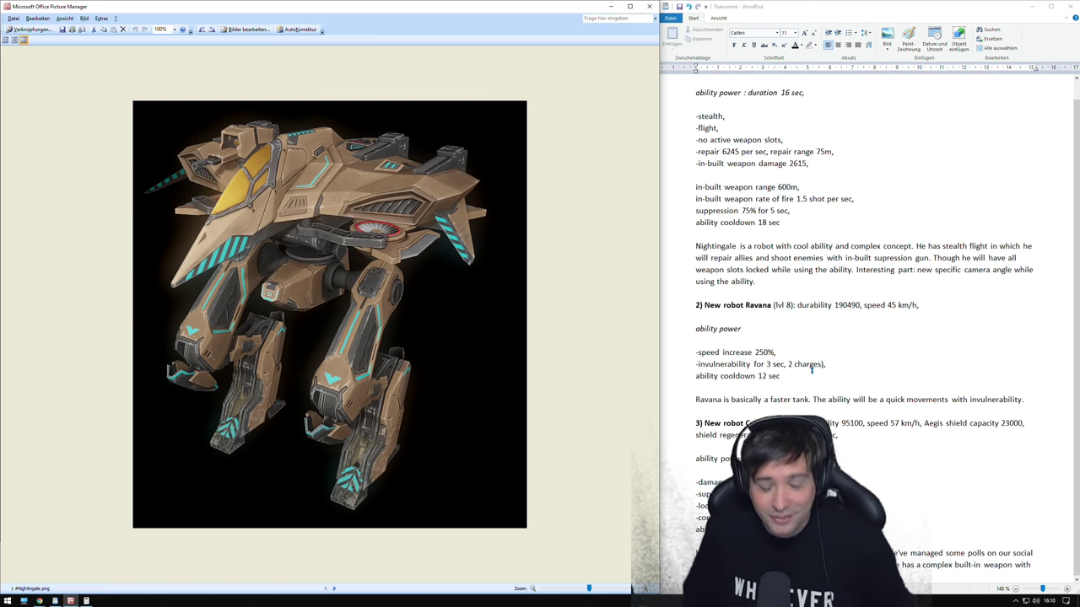